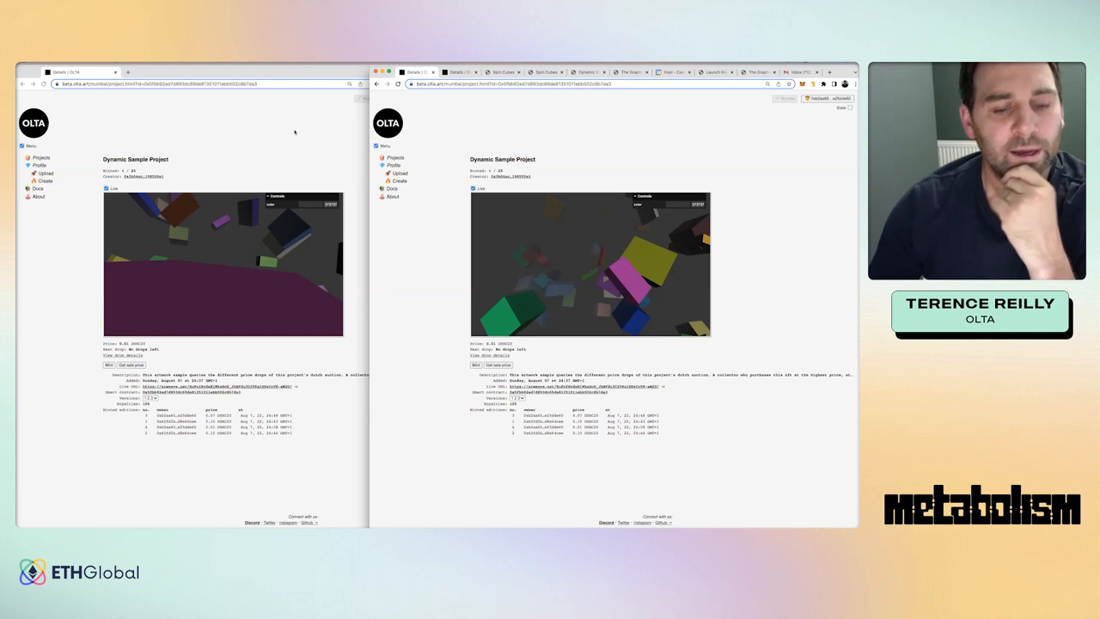
mouse_move(284, 160)
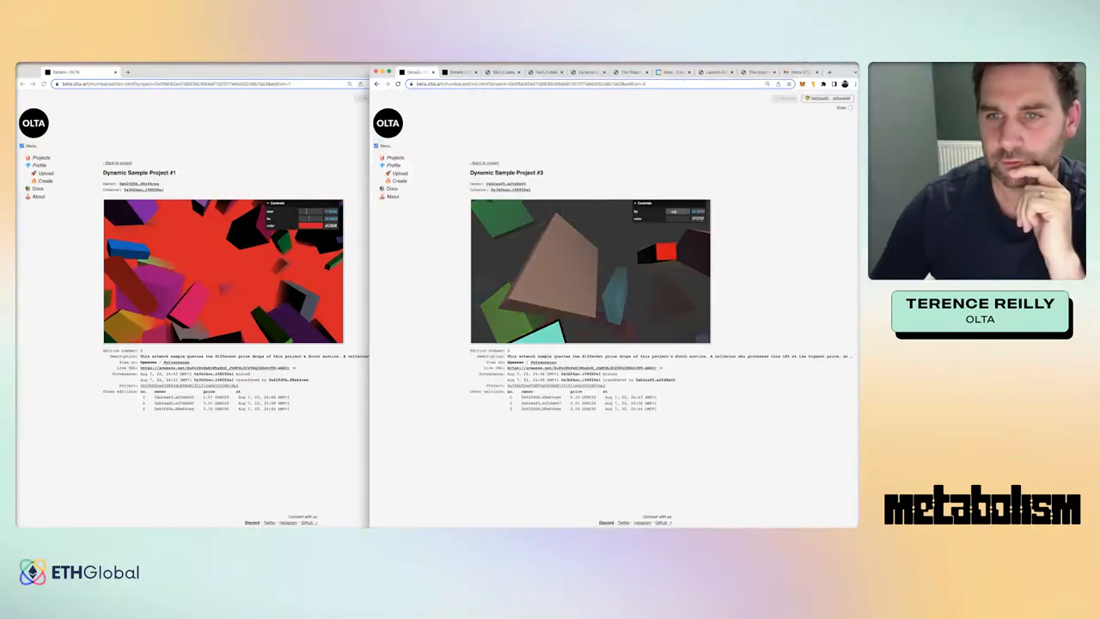
Step: Go to edition #4 of Dynamic Sample Project and make its artwork background blue
left_click(698, 218)
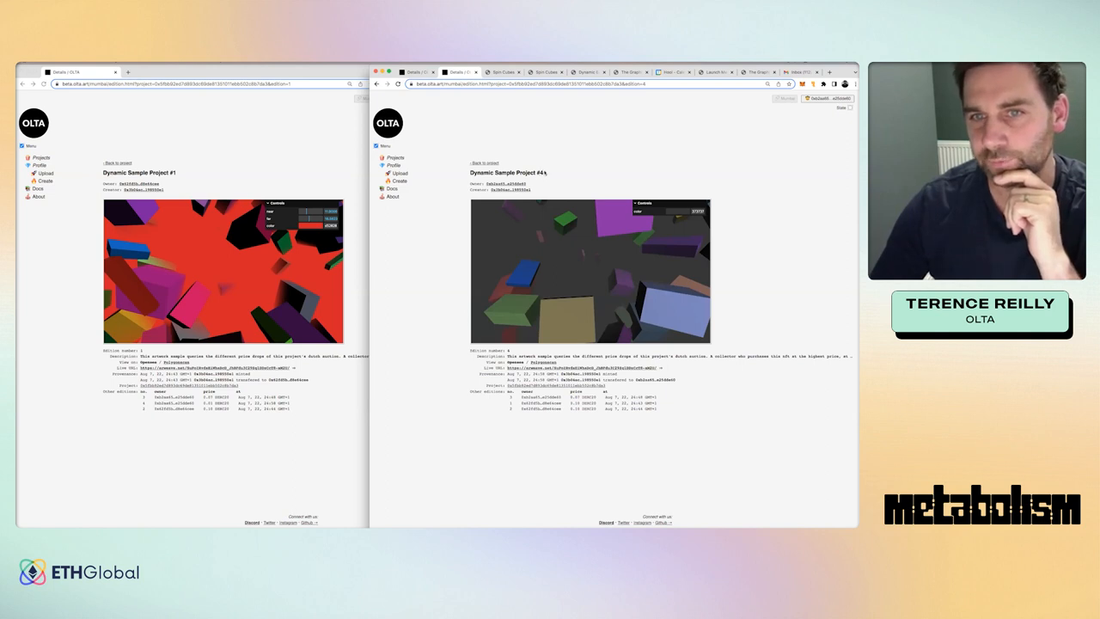
left_click(704, 211)
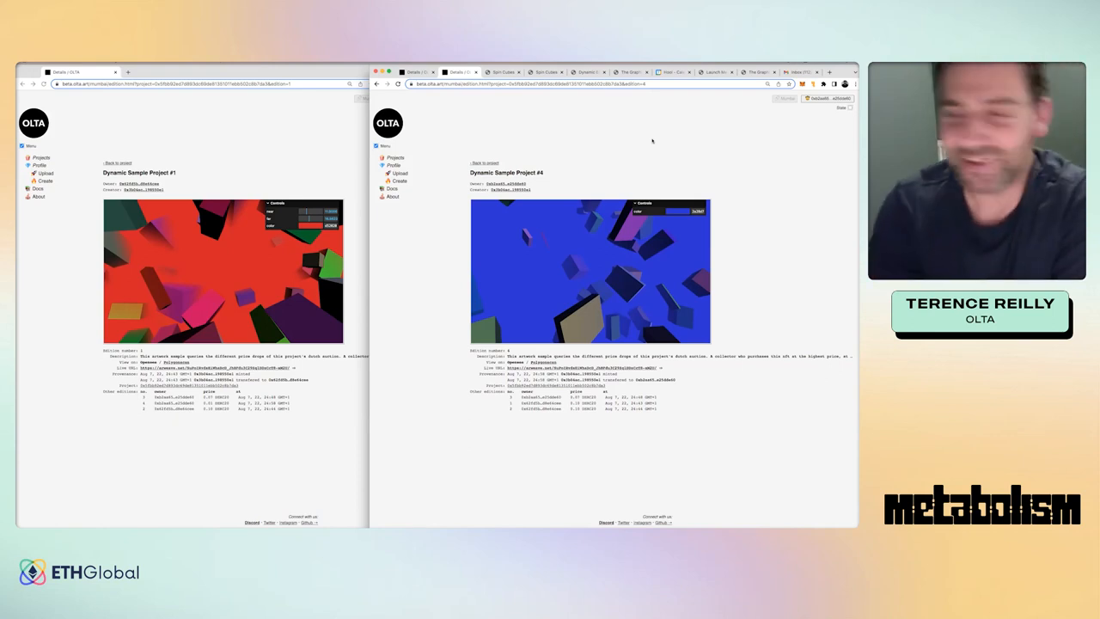
mouse_move(652, 140)
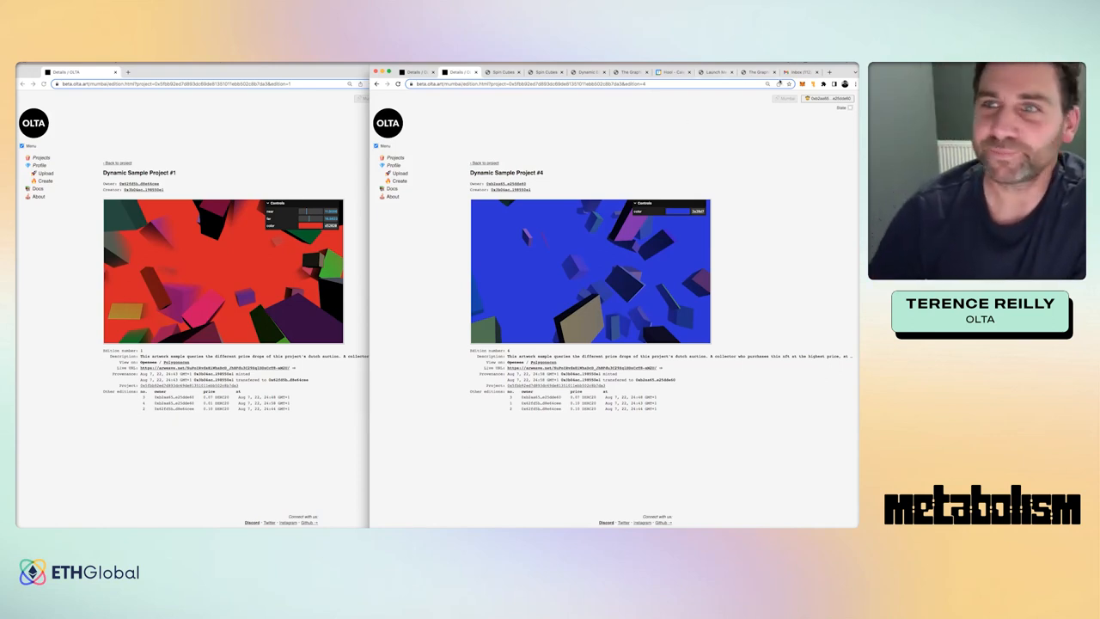
Step: Open olta.art in a new tab to show artworks like Meanwhile and Chaos Theory
left_click(815, 72)
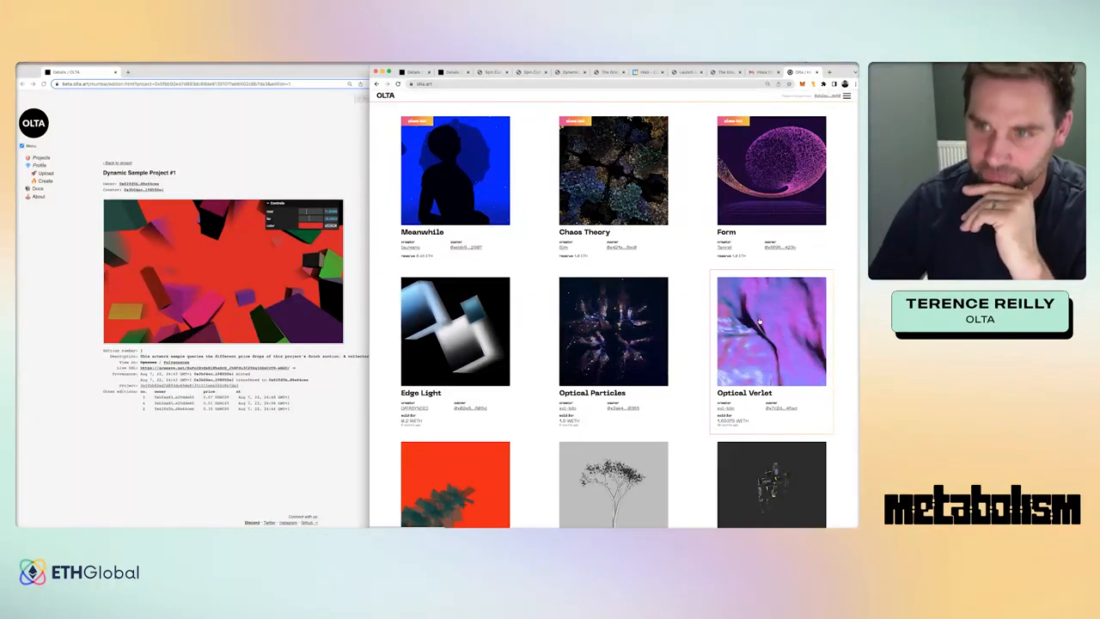
mouse_move(748, 159)
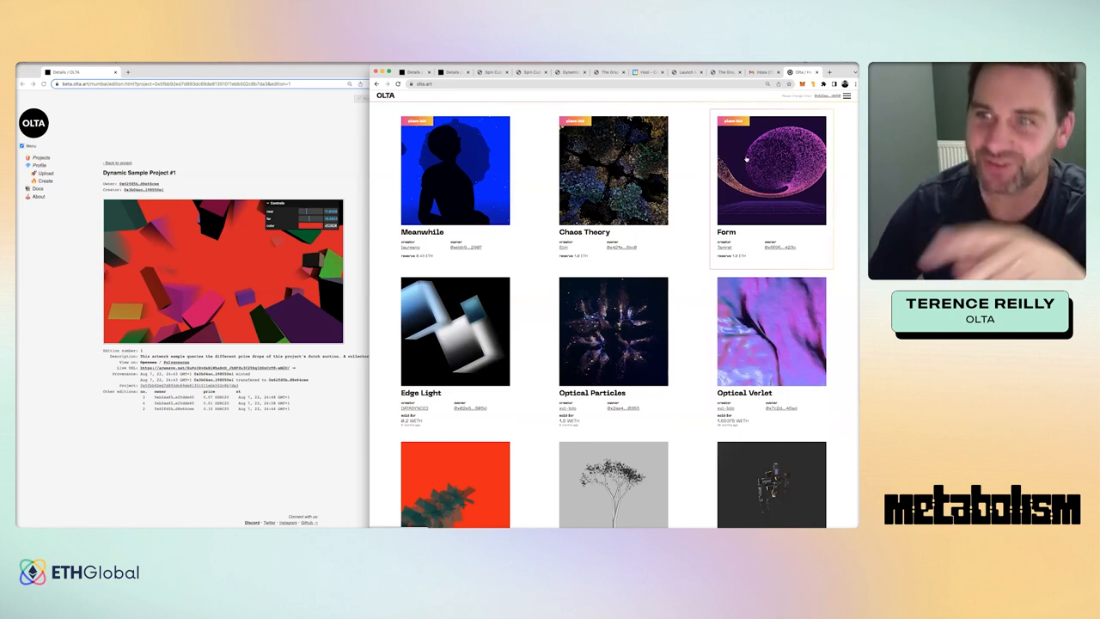
mouse_move(612, 171)
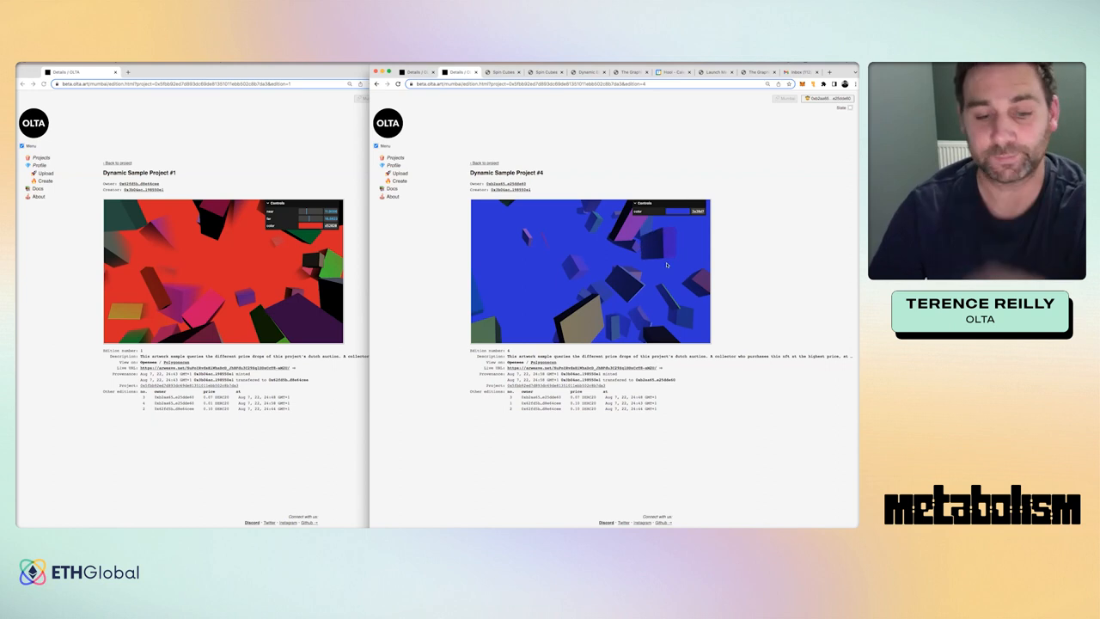
mouse_move(678, 296)
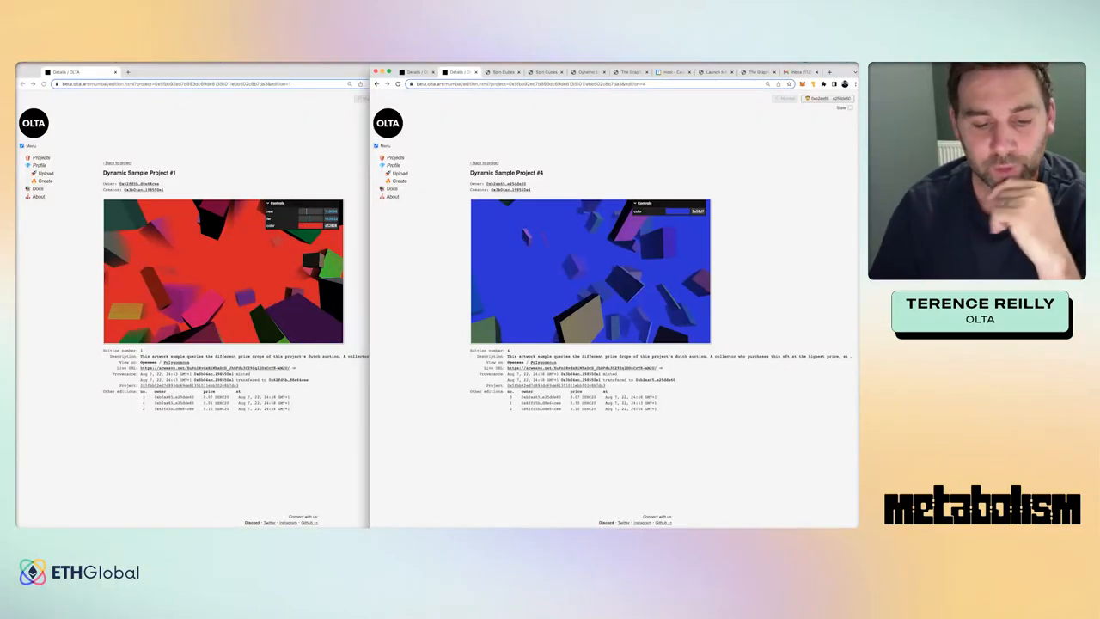
mouse_move(598, 229)
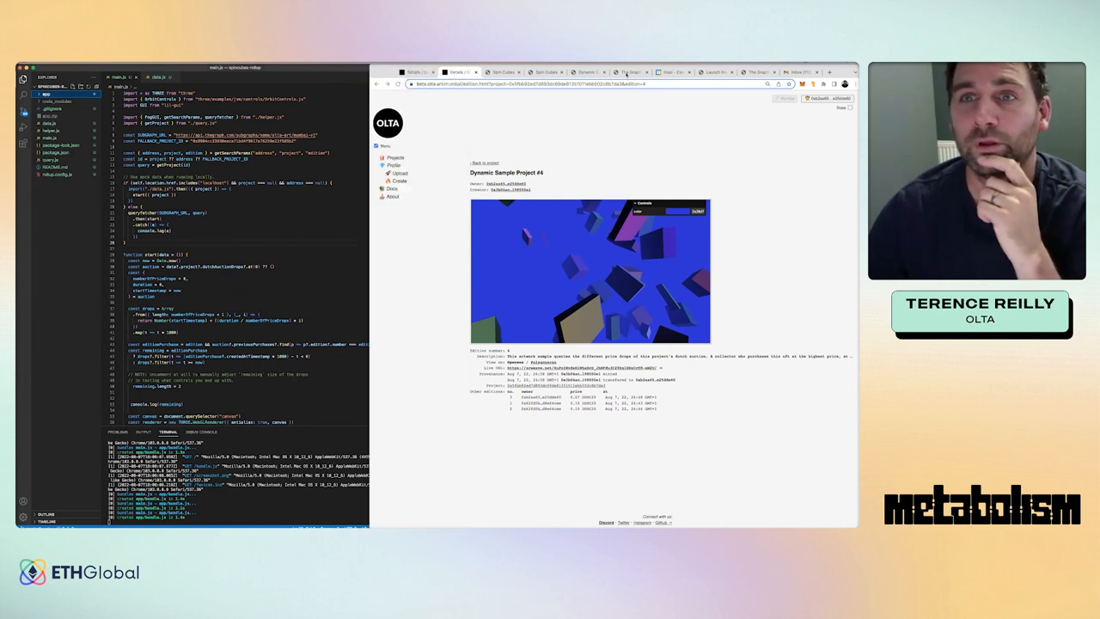
Step: Switch back to the beta.olta.art tab showing Dynamic Sample Project #4
left_click(546, 72)
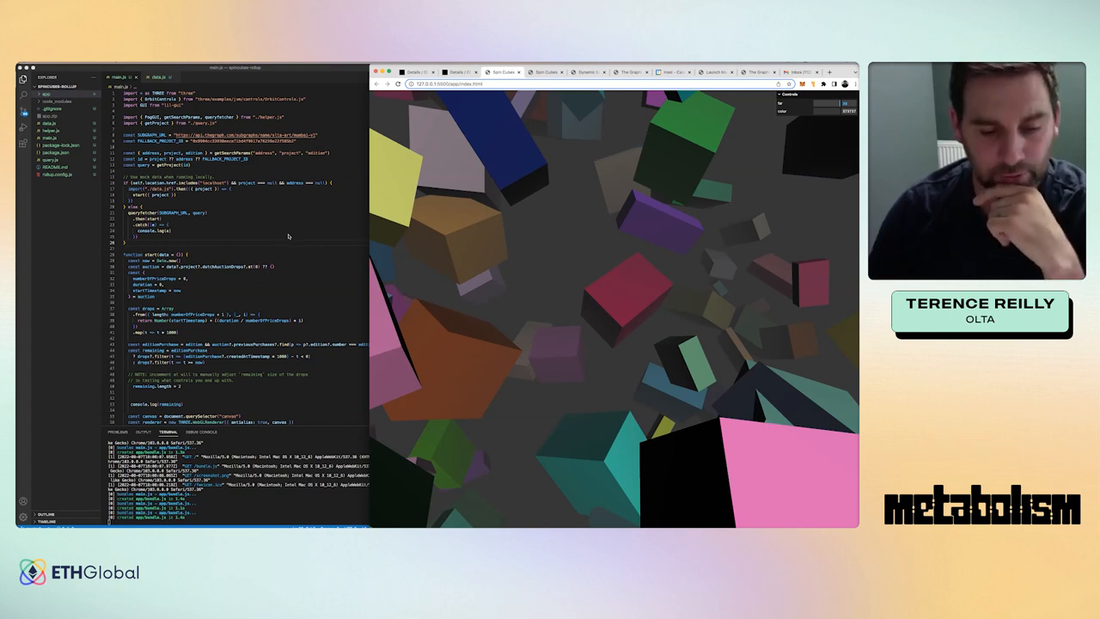
mouse_move(358, 239)
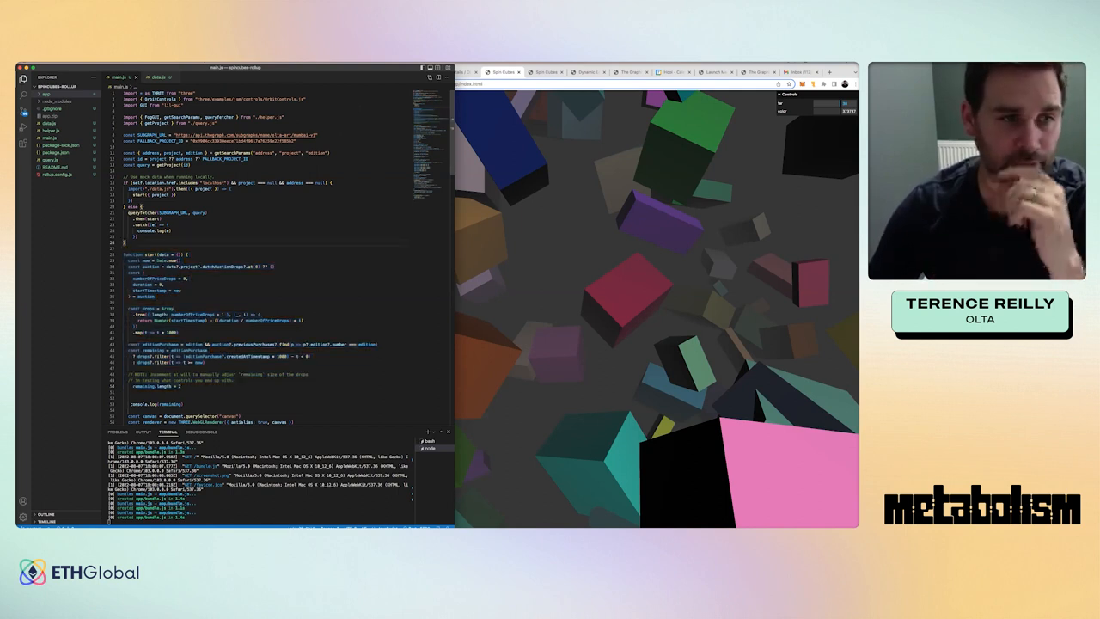
double_click(212, 266)
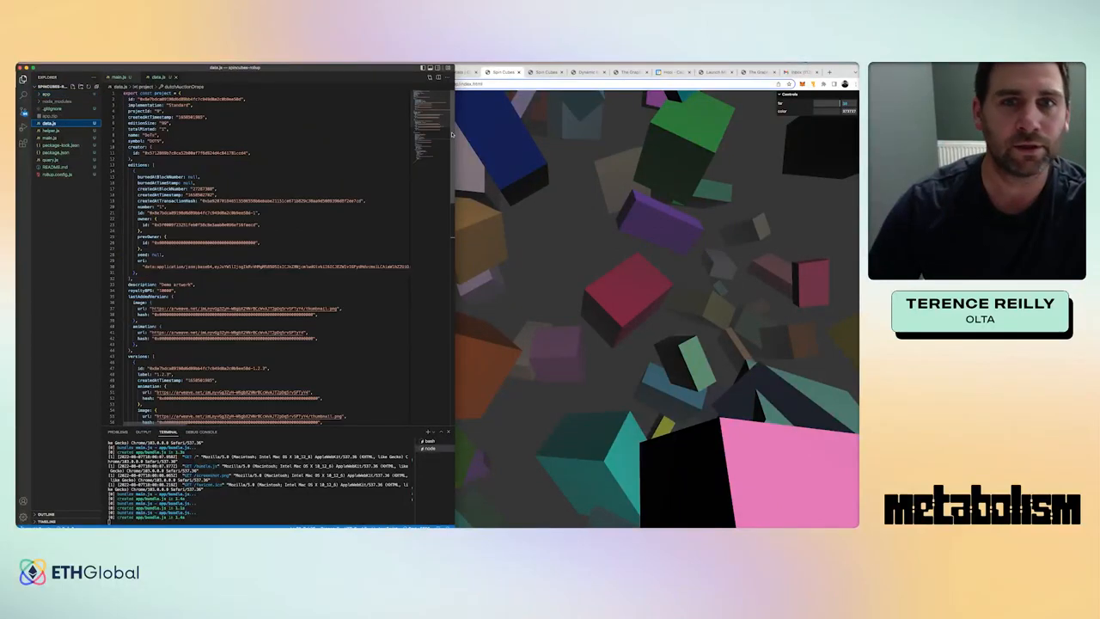
scroll("down", 3)
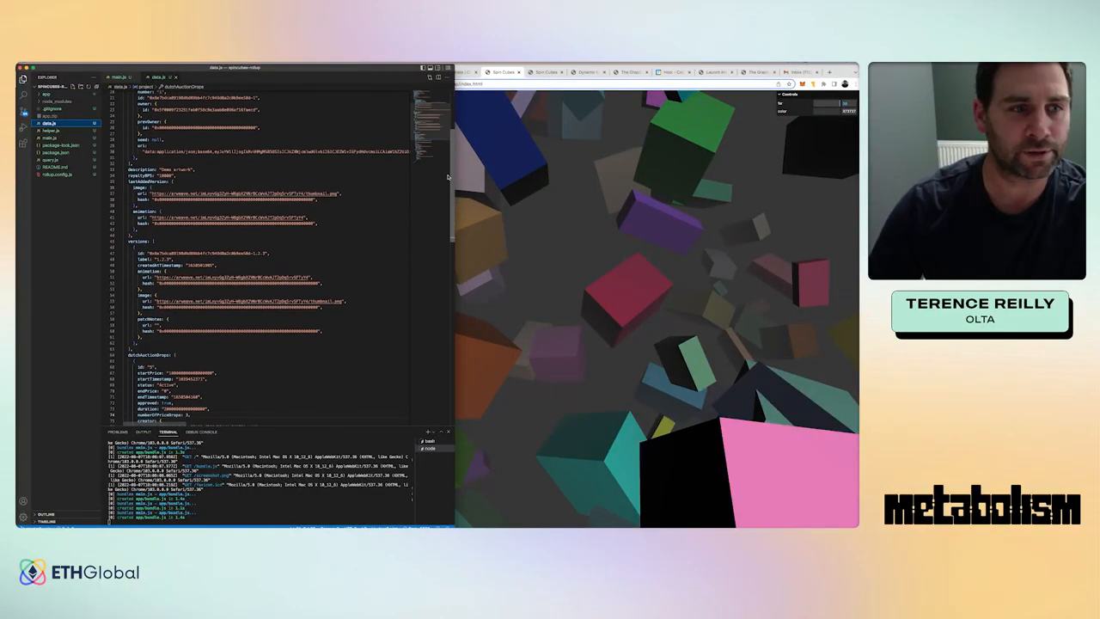
scroll("down", 3)
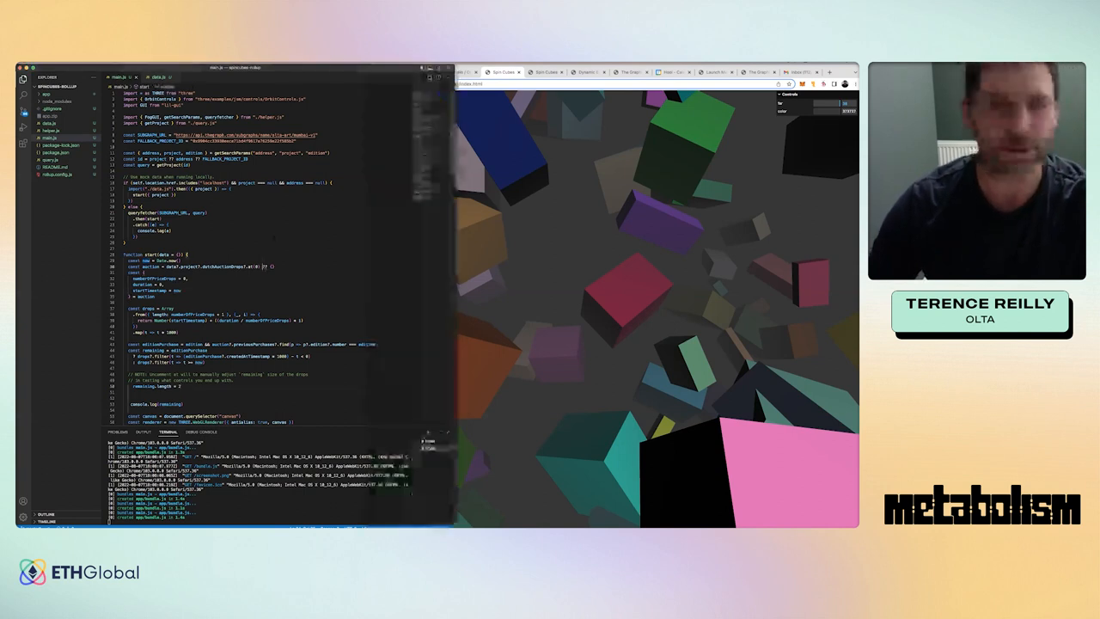
mouse_move(442, 278)
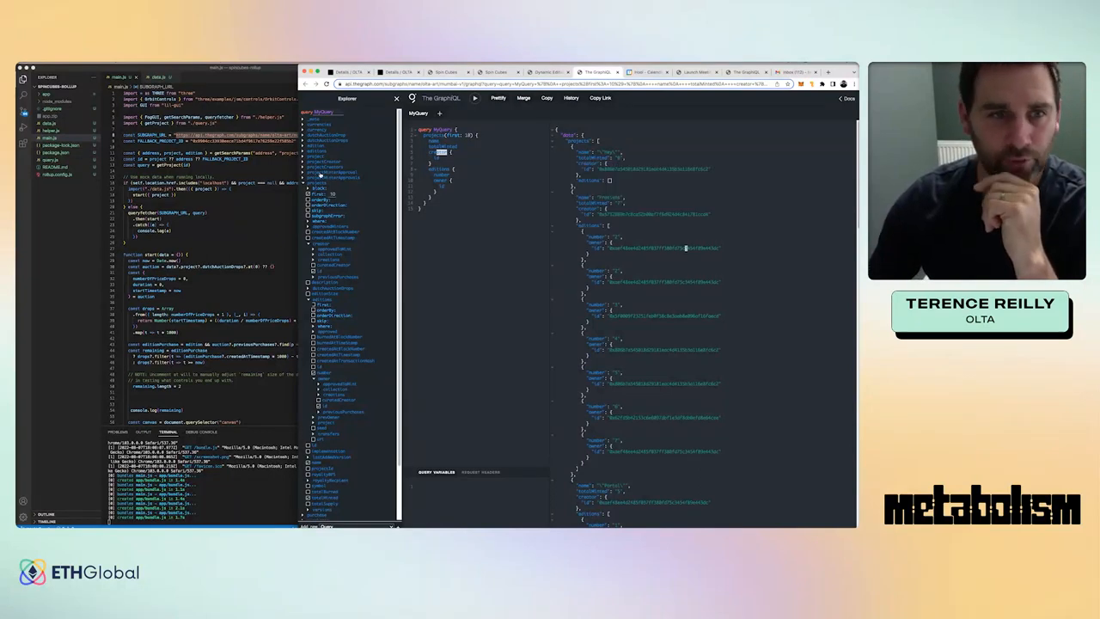
Step: Scroll through the projects(first: 10) query results with names, mint counts, creators and editions
scroll("down", 3)
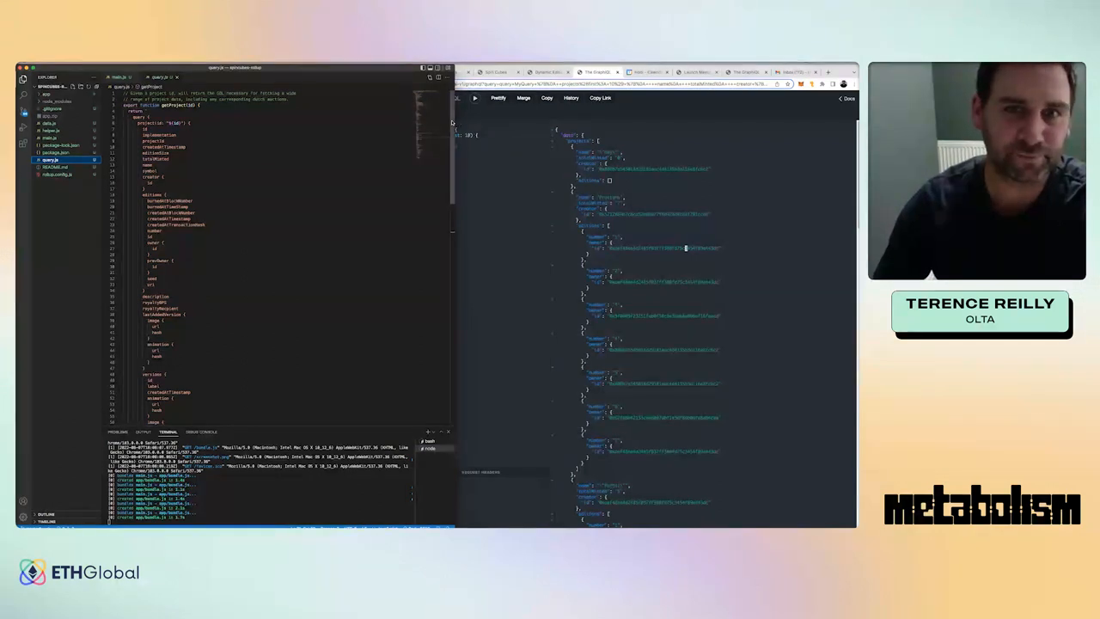
Step: Scroll through query.js to review the getProject editions, versions and Dutch auction fields
scroll("down", 3)
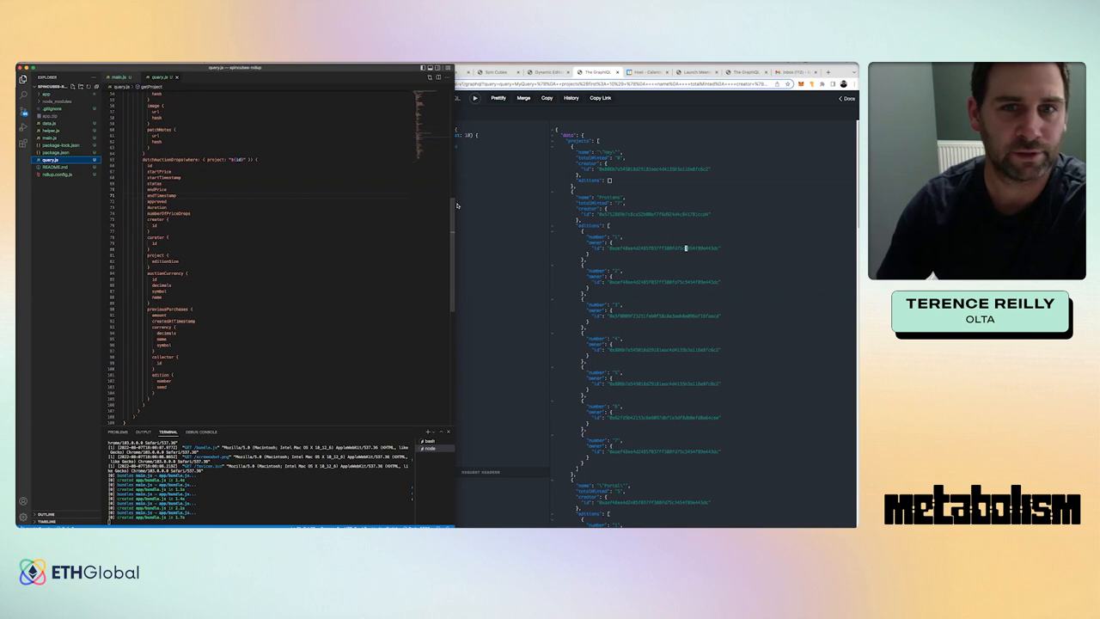
scroll("up", 3)
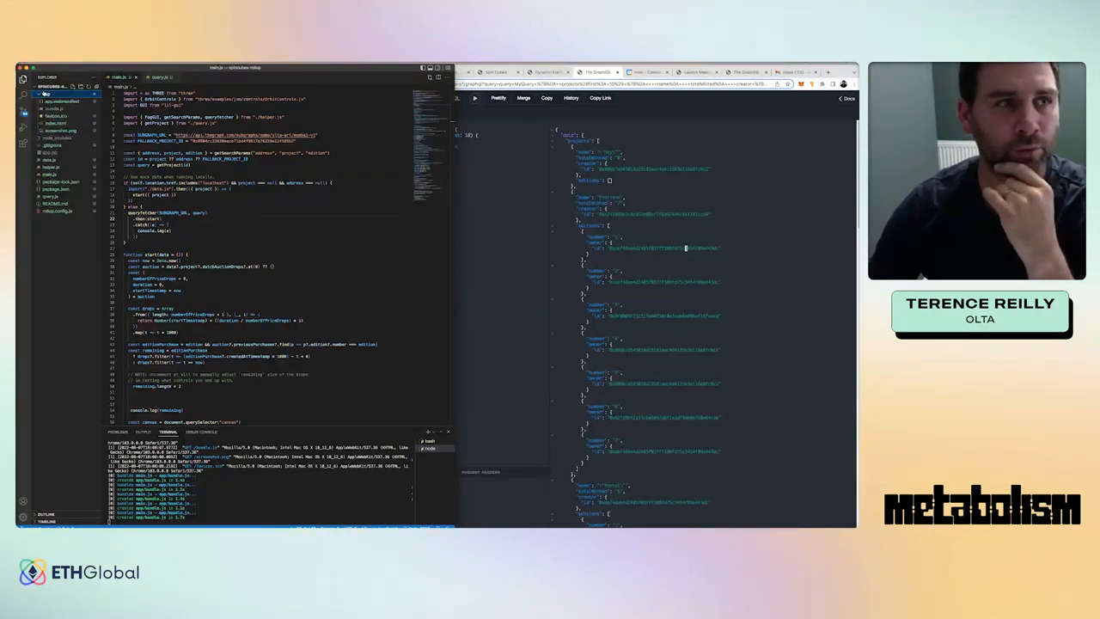
Step: Expand the app folder to list bundle, favicon, index, web manifest and screenshot files
left_click(39, 89)
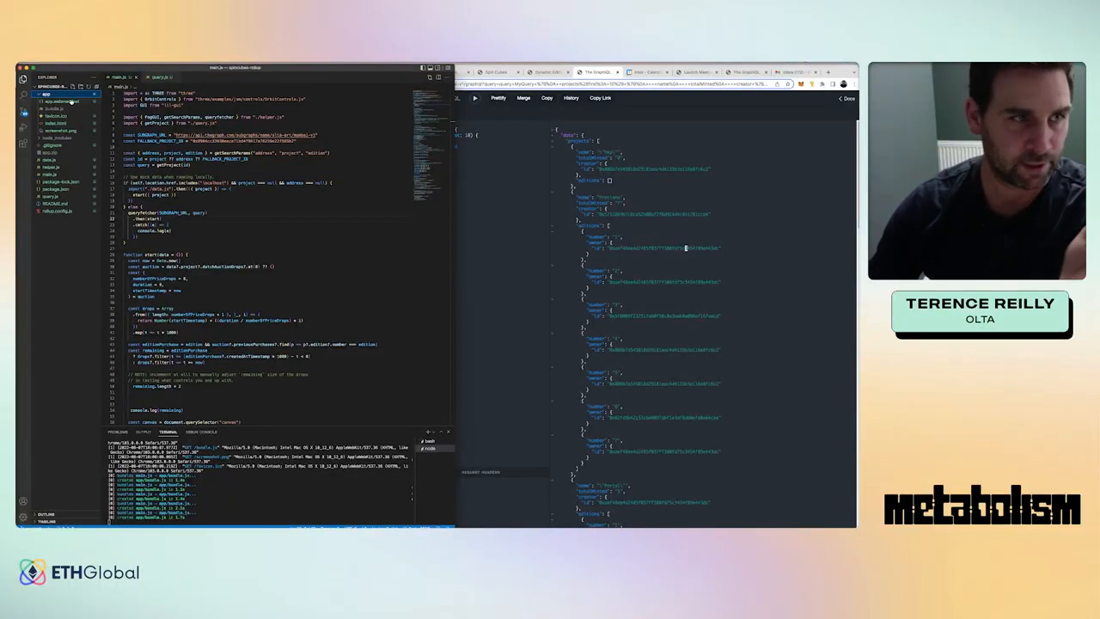
mouse_move(60, 101)
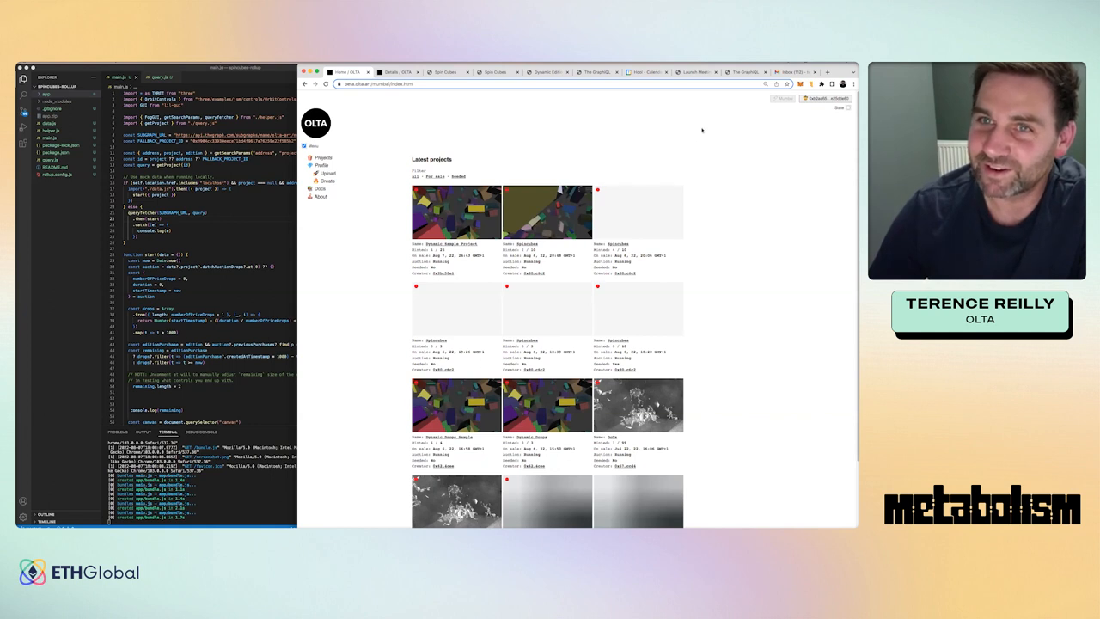
mouse_move(696, 139)
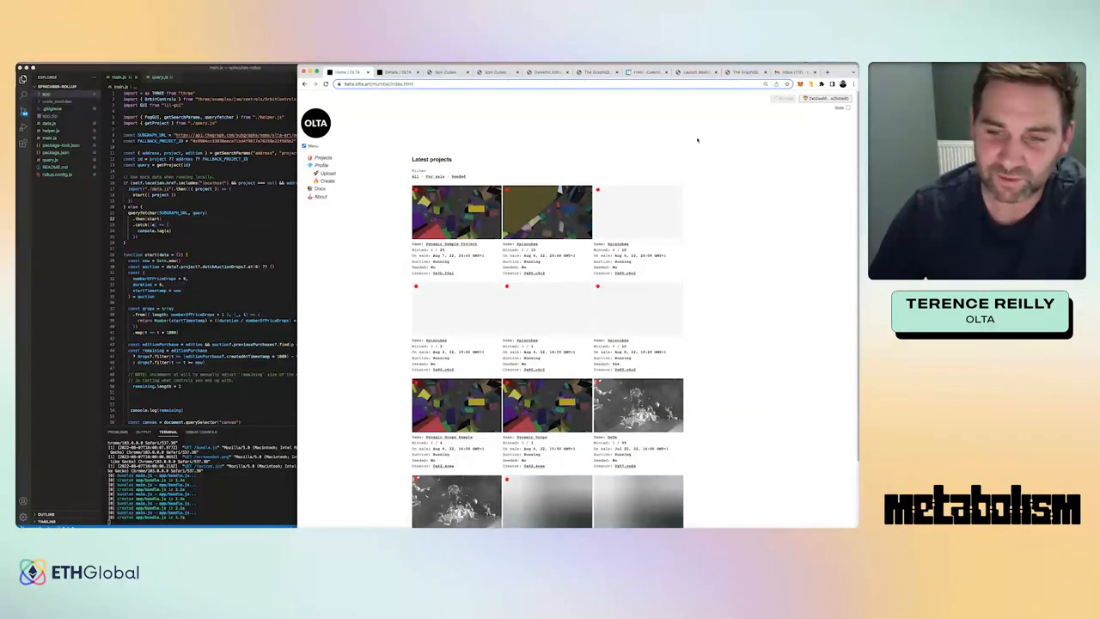